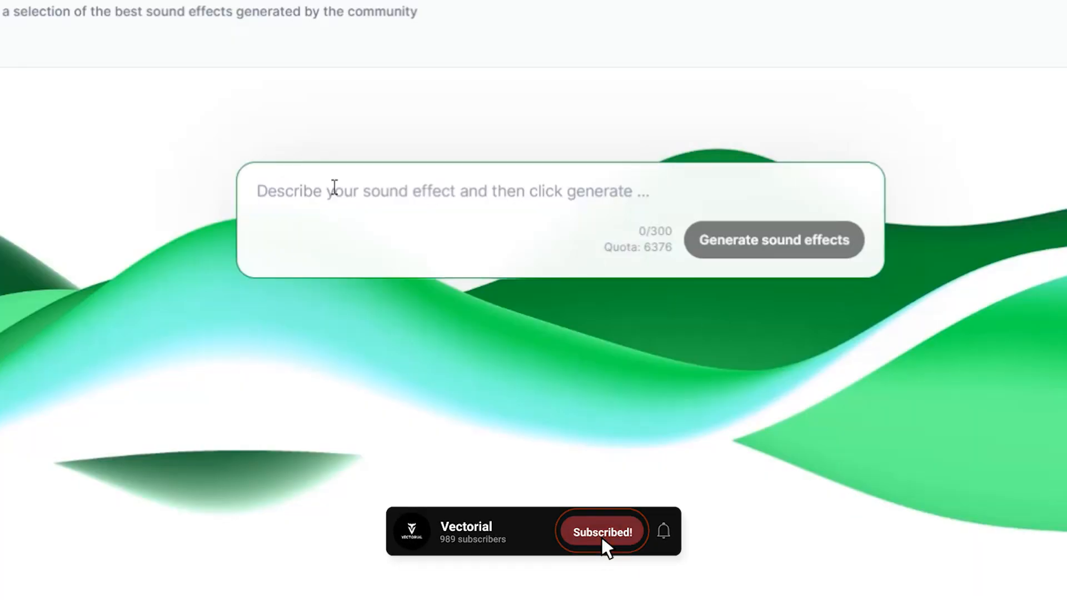
Enter the prompt 'Keyboard sound effect' and generate the sound effects
type("Keyboard sound effec")
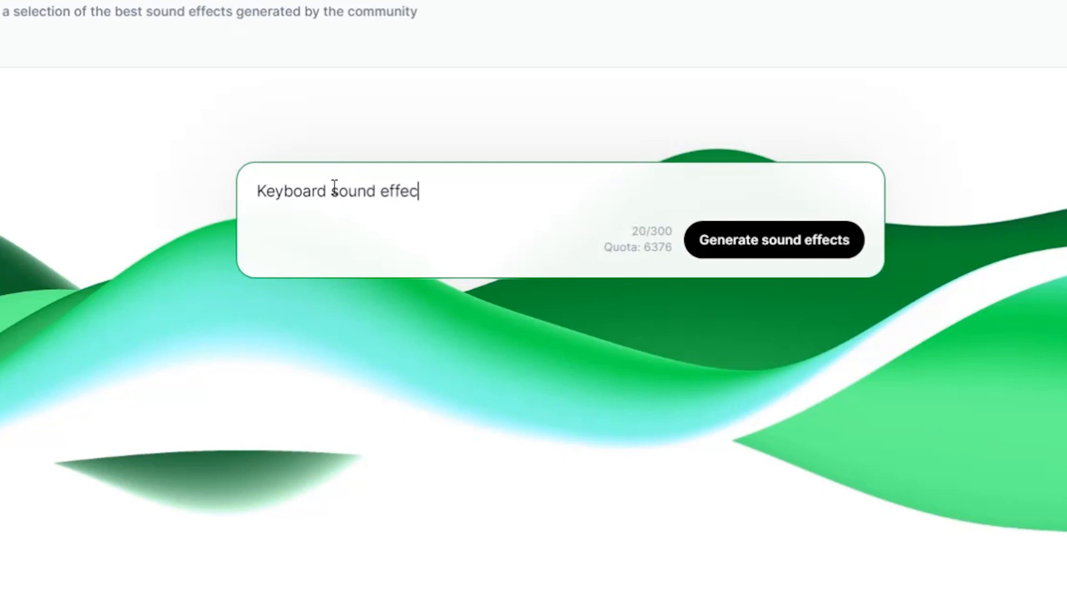
left_click(775, 240)
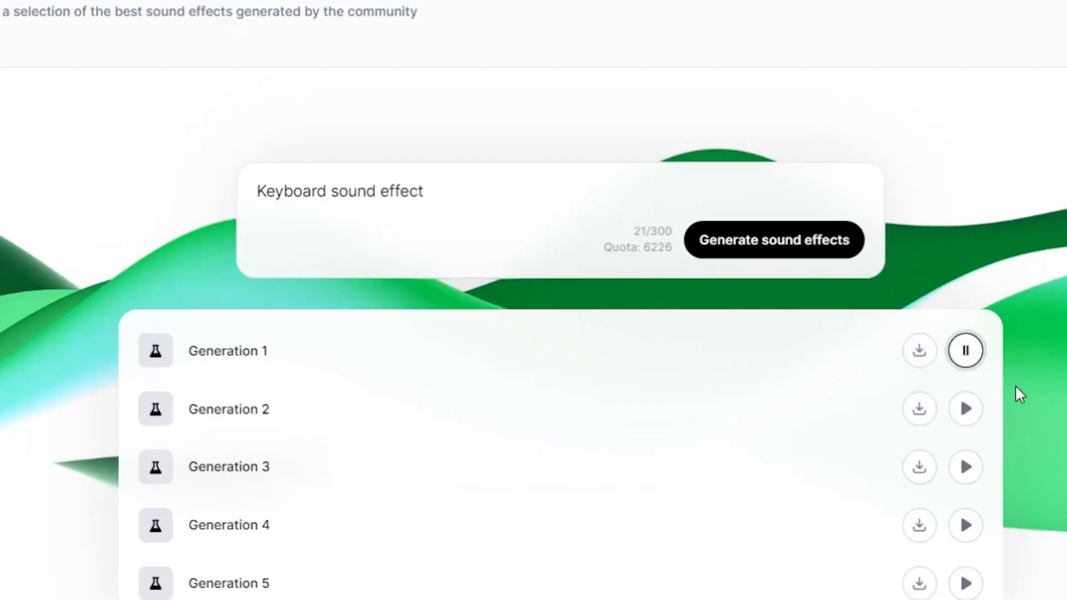
Preview the Generation 2, Generation 3 and Generation 4 clips in turn
left_click(966, 408)
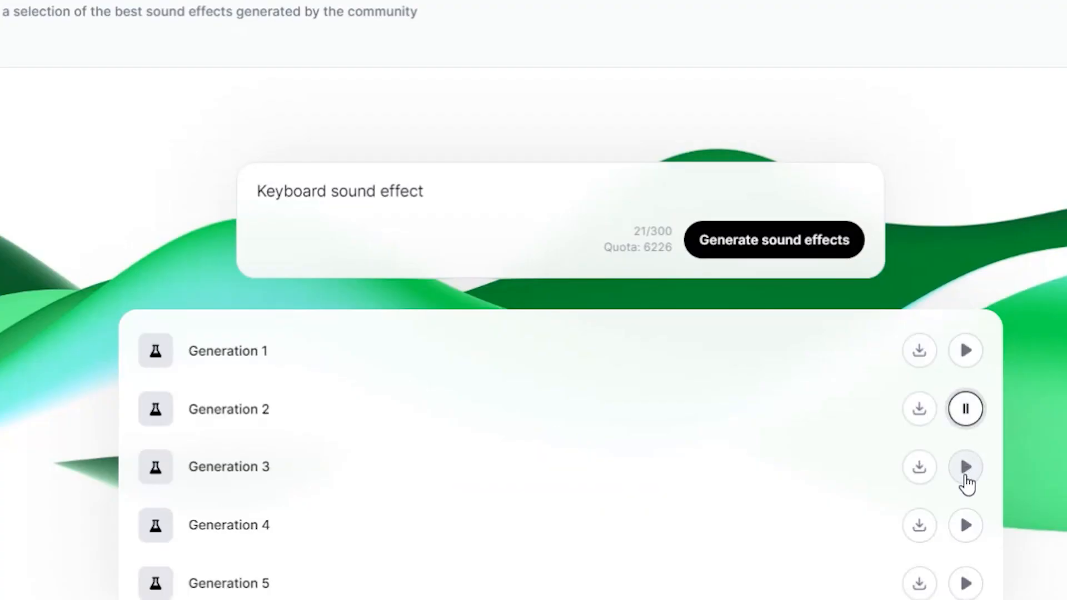
left_click(967, 466)
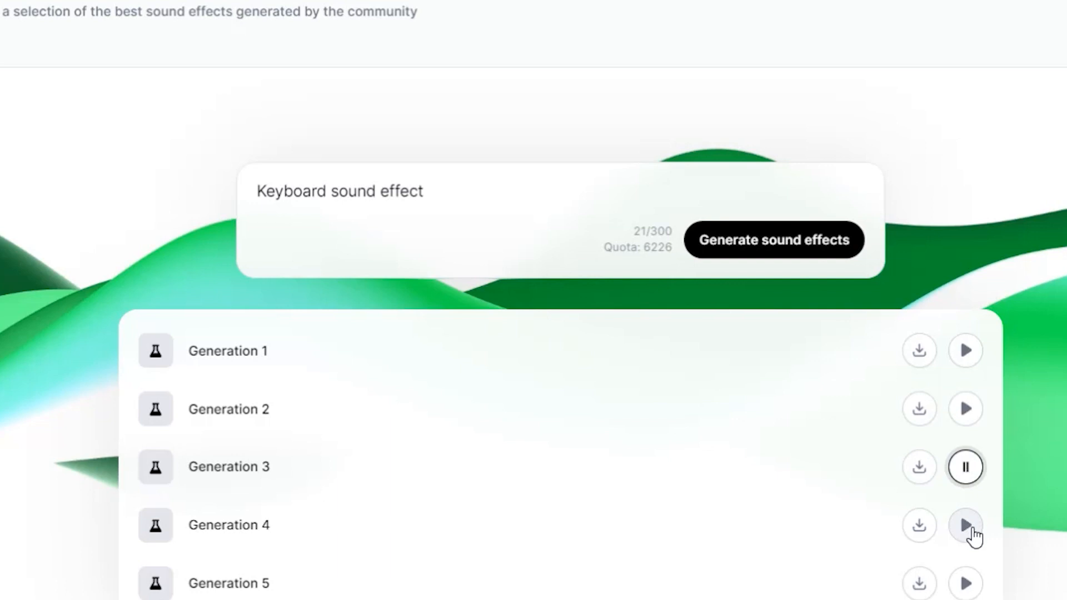
left_click(965, 525)
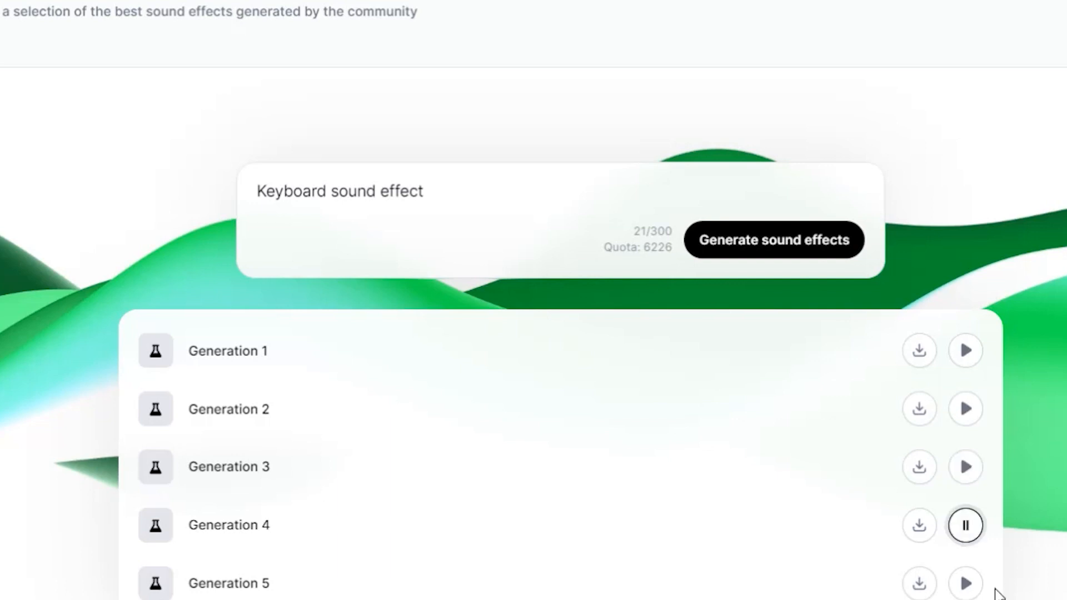
mouse_move(965, 585)
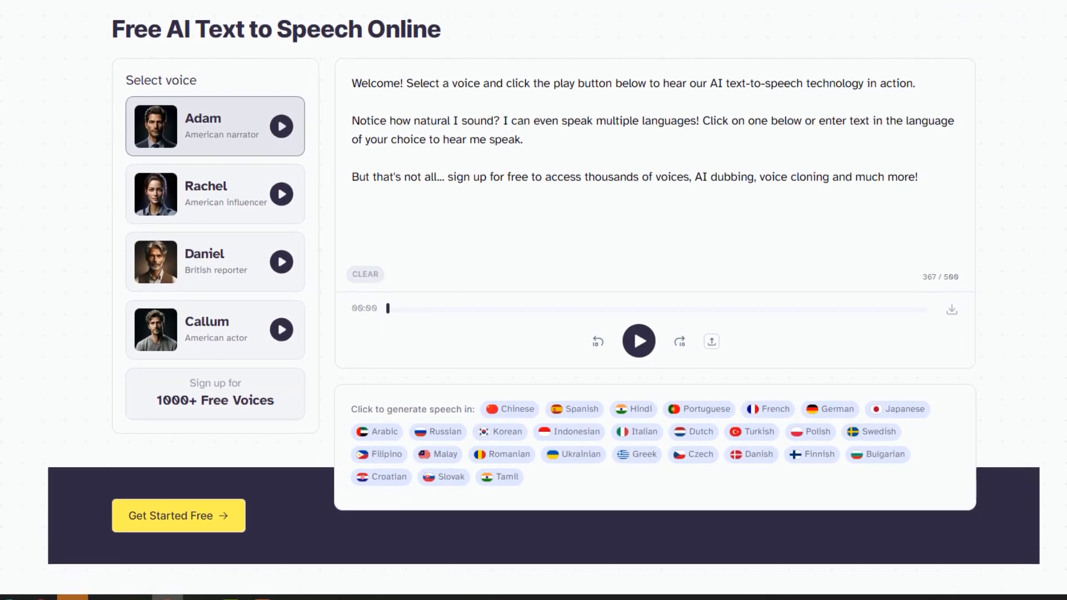
scroll("down", 3)
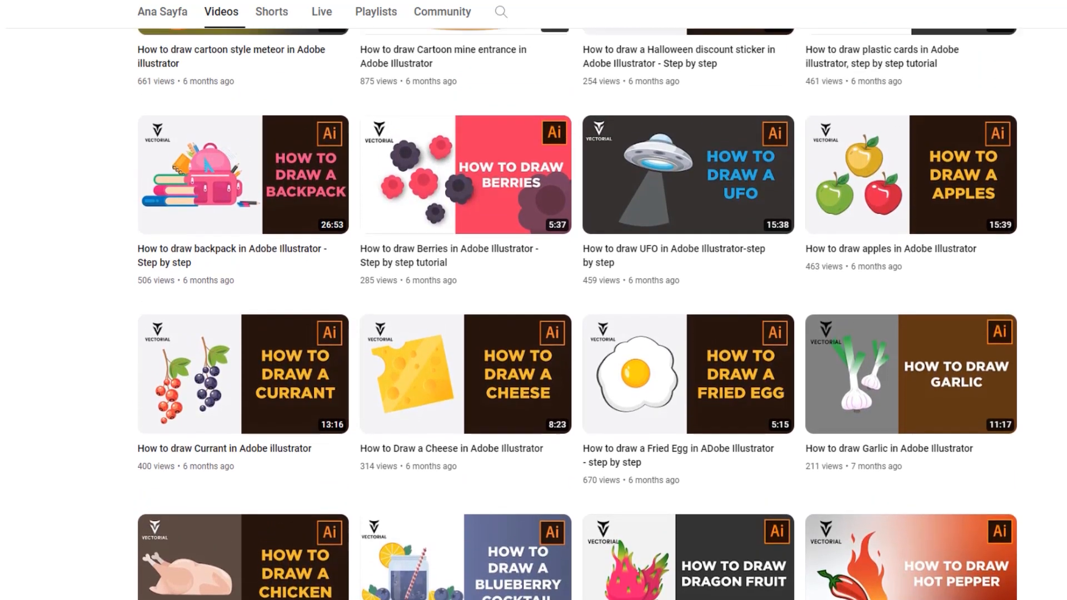
scroll("up", 3)
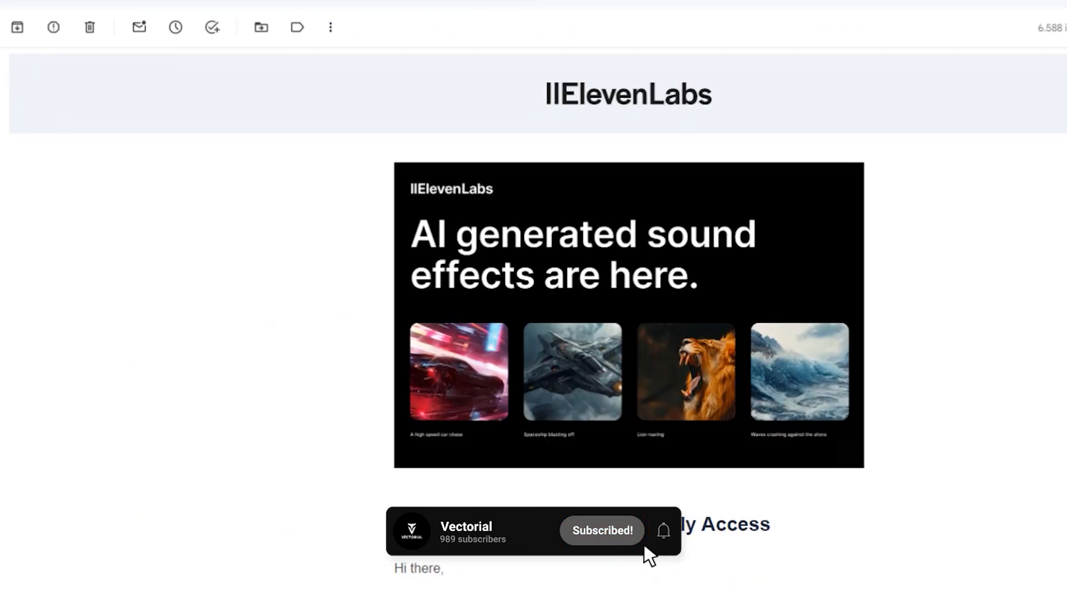
scroll("down", 3)
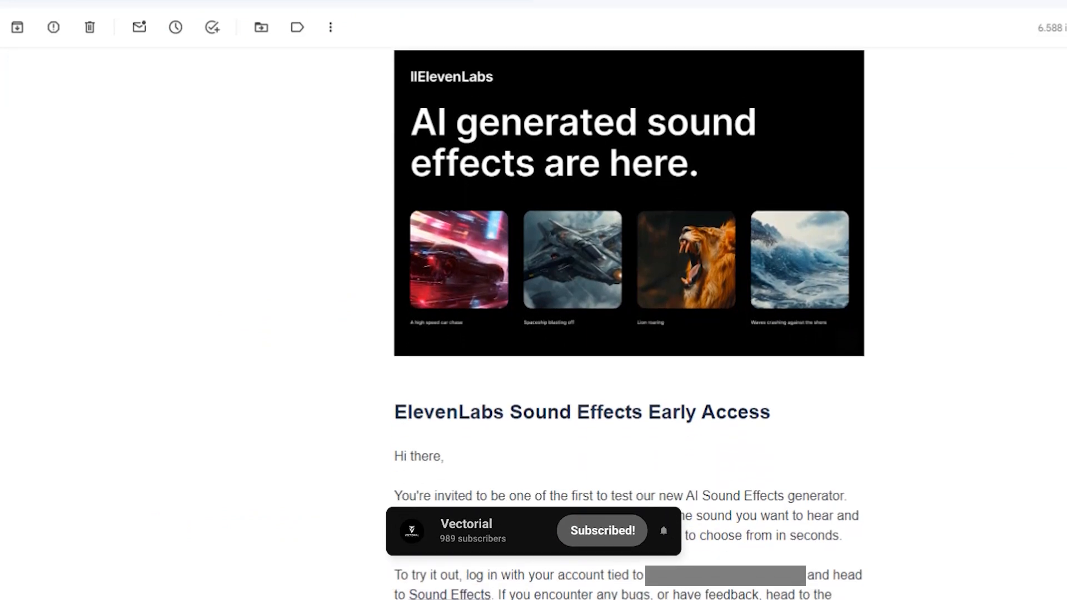
scroll("down", 3)
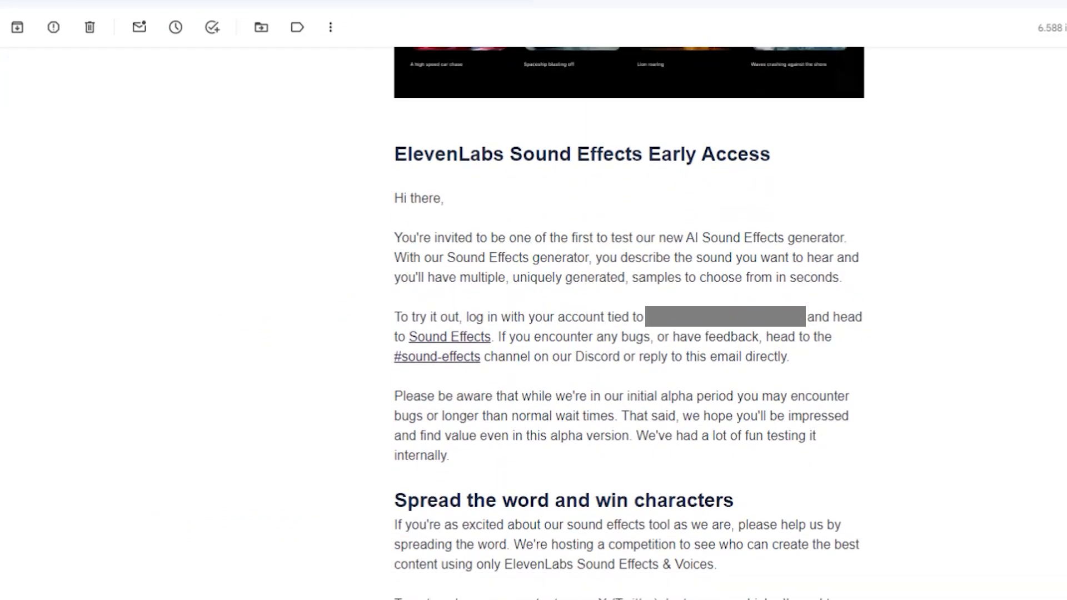
scroll("down", 3)
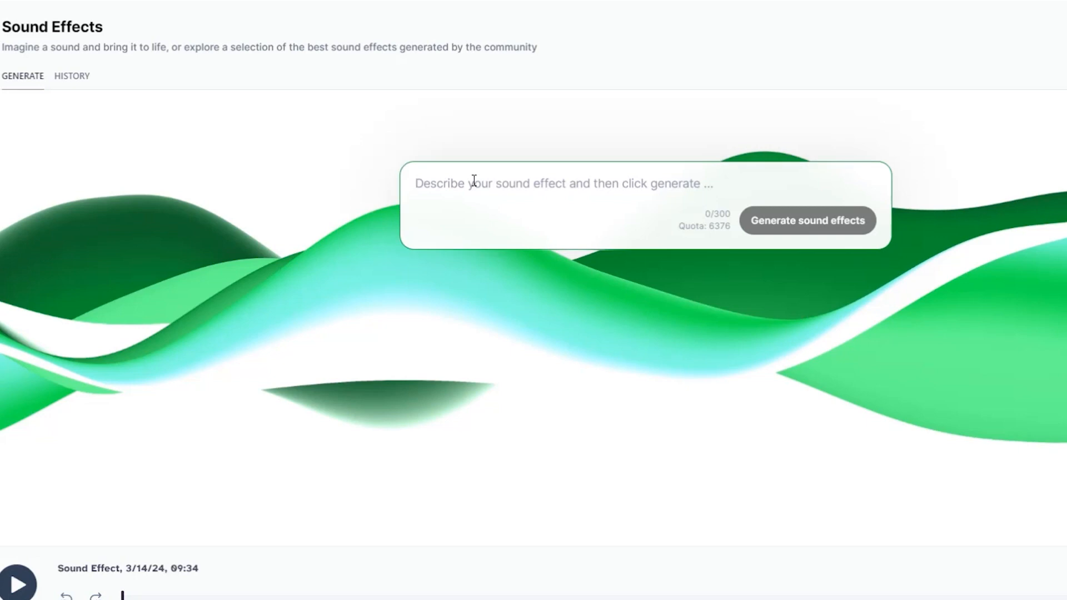
Submit the prompt 'Keyboard sound effect' again to generate a new batch of clips
type("Keyboard sound effect")
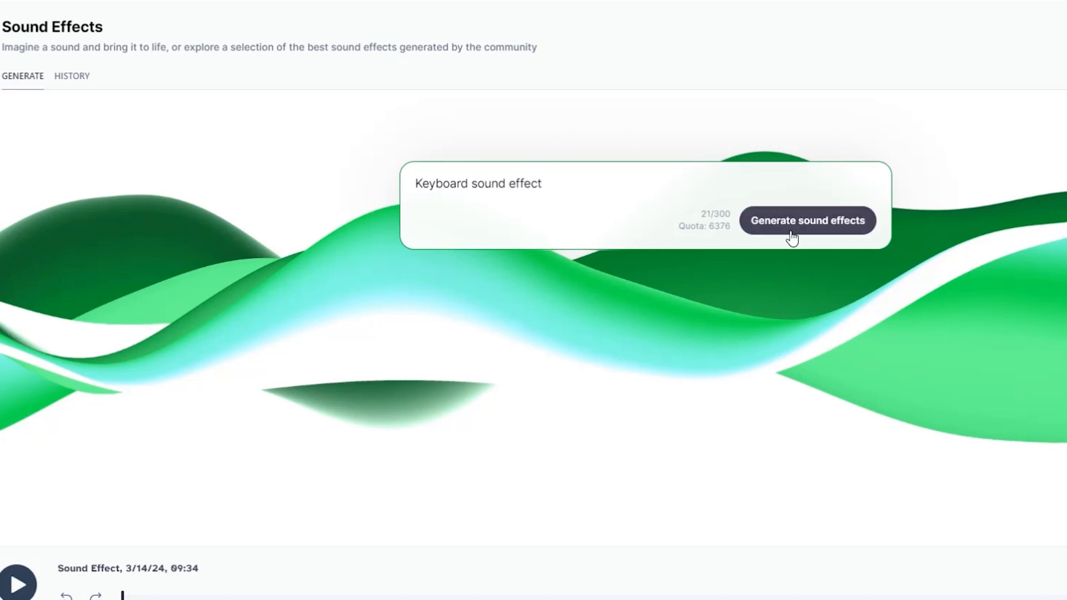
left_click(809, 220)
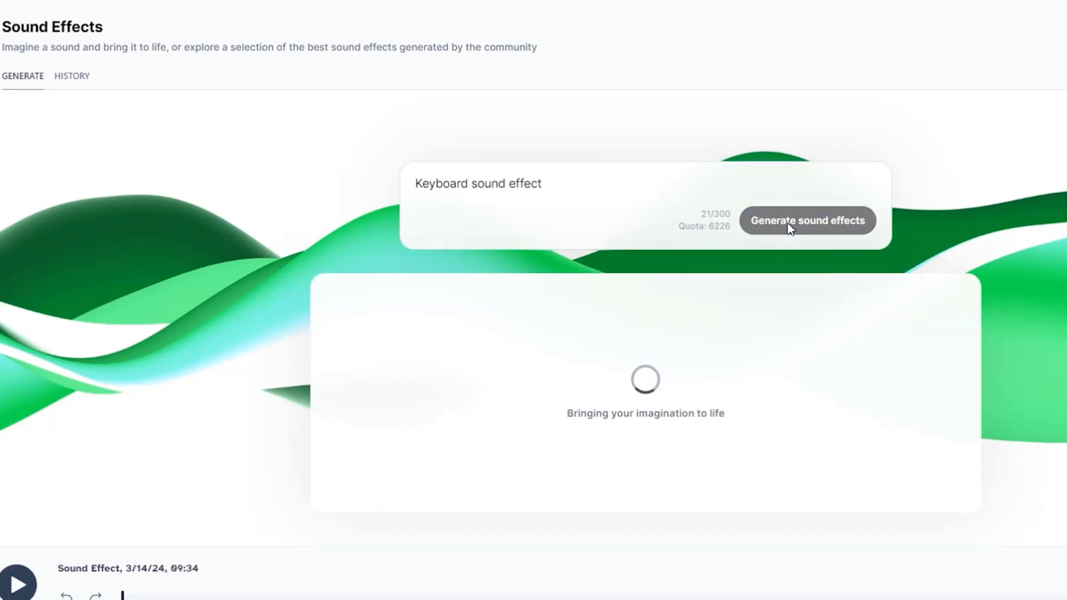